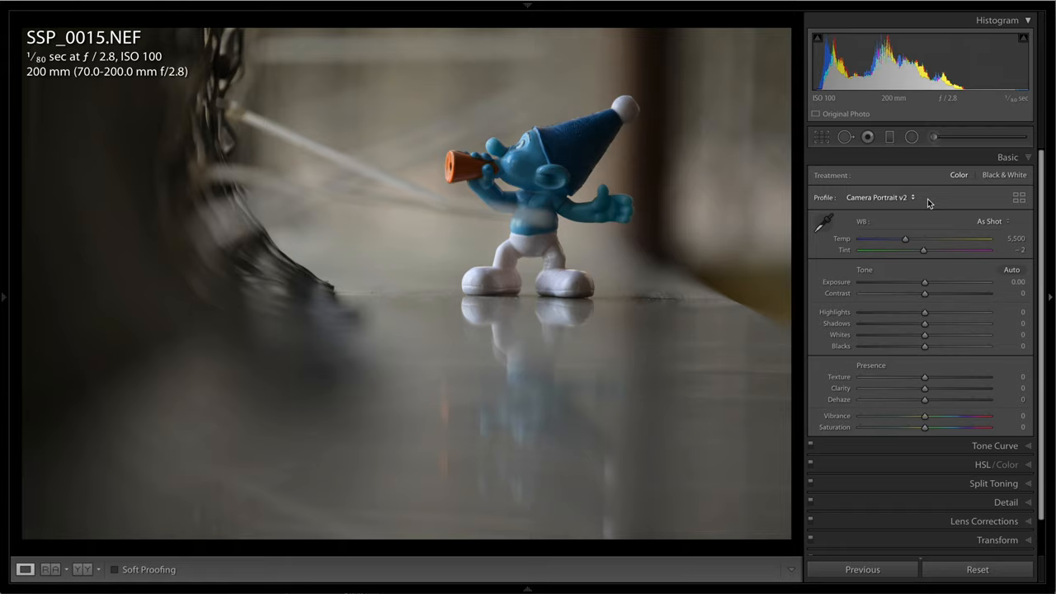
- Set the figurine photo's profile to Adobe Color, then to Adobe Vivid, replacing Camera Portrait v2
click(876, 198)
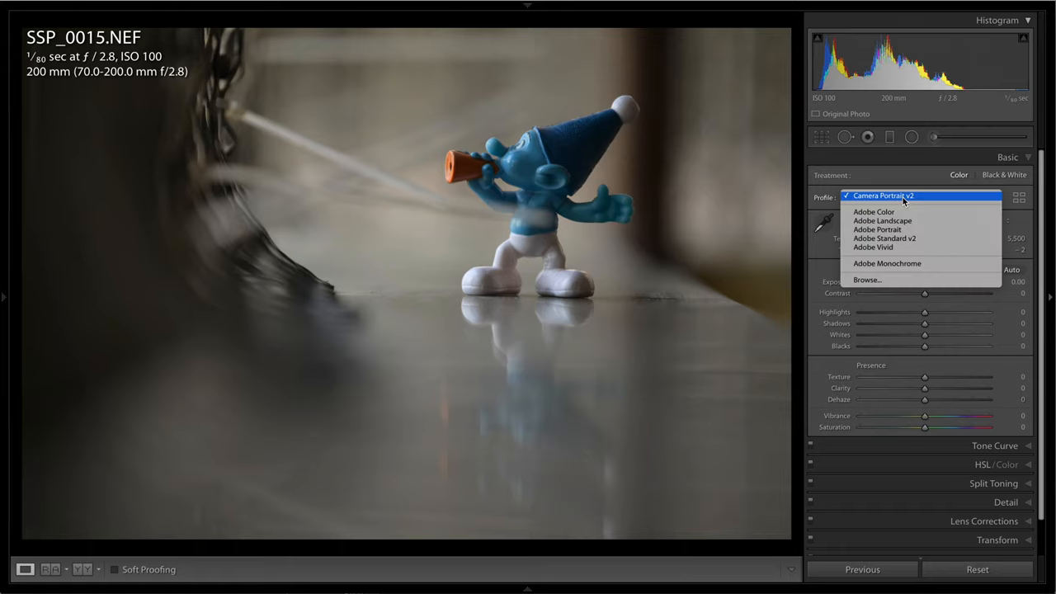
click(875, 211)
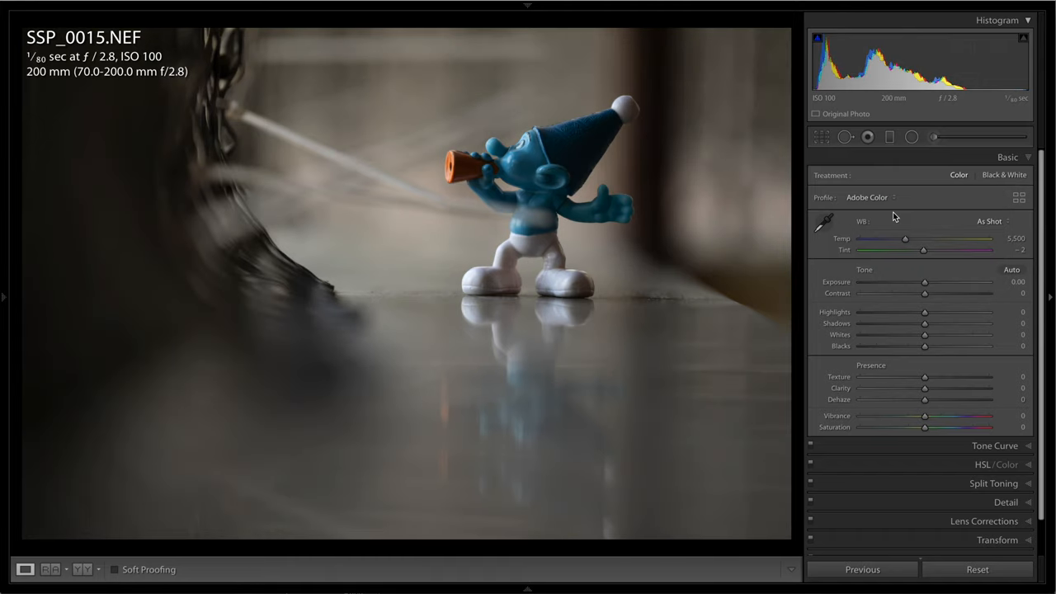
click(868, 198)
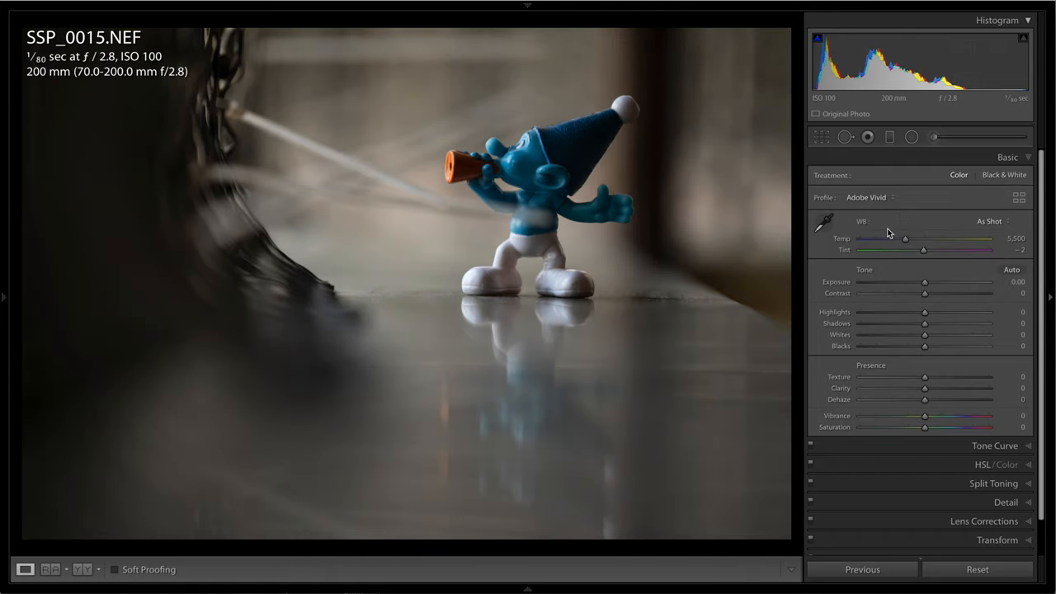
click(868, 198)
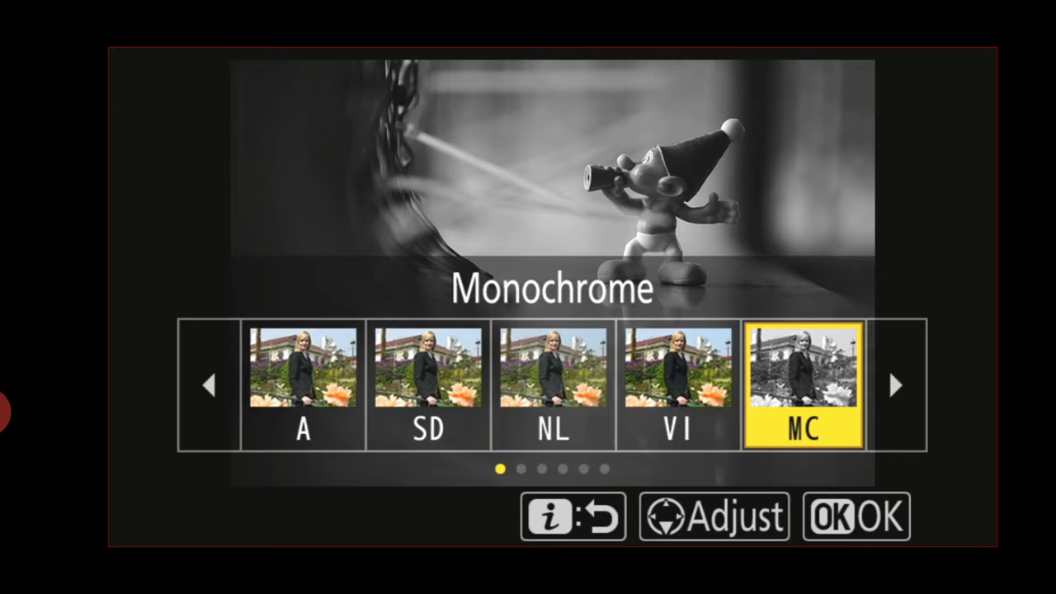
- Choose MC (Monochrome) in Set Picture Control and confirm it with OK
click(713, 515)
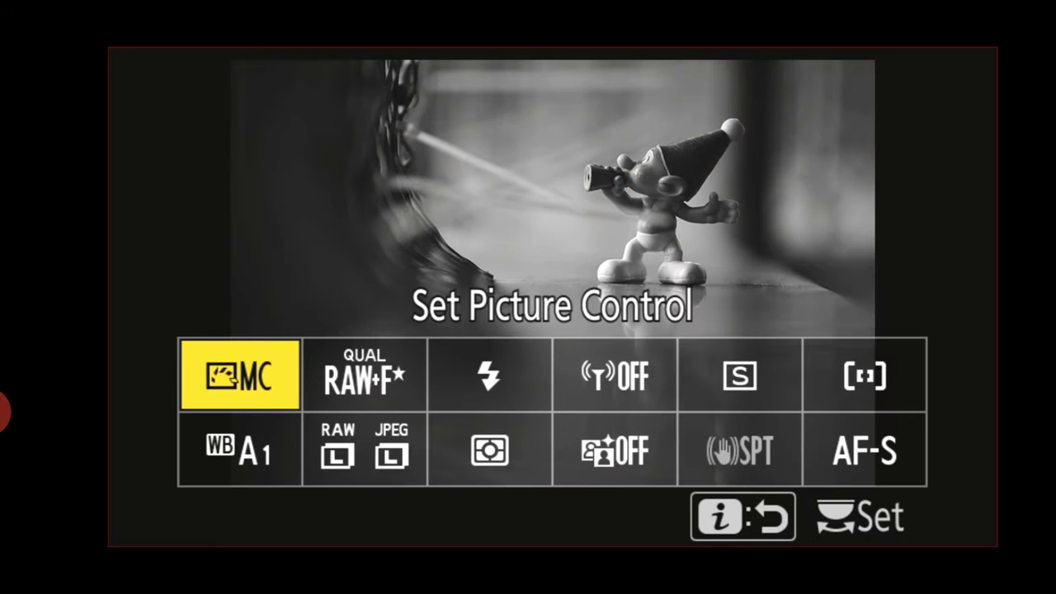
click(239, 377)
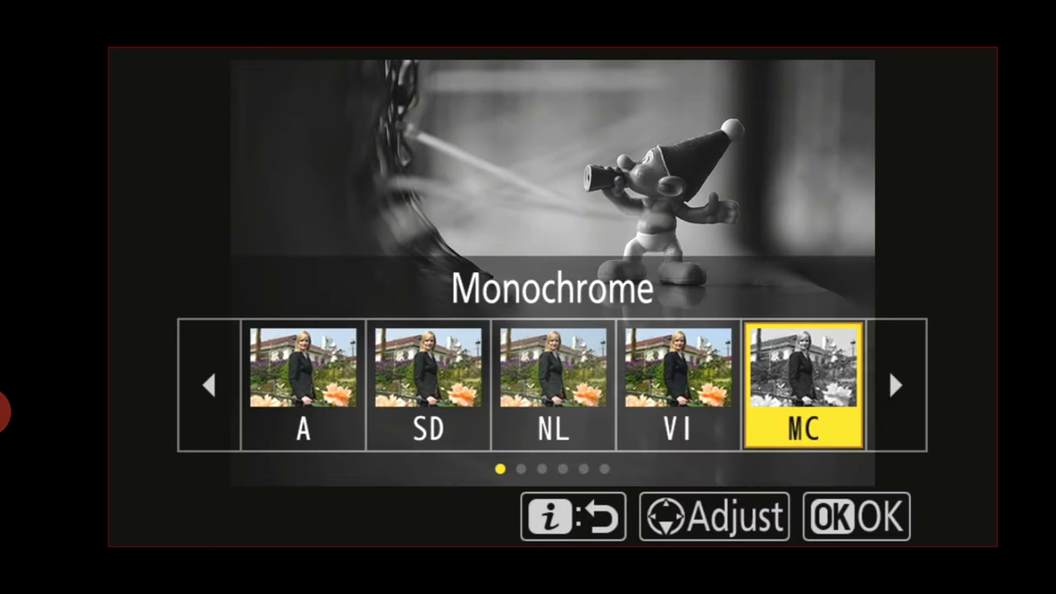
click(855, 518)
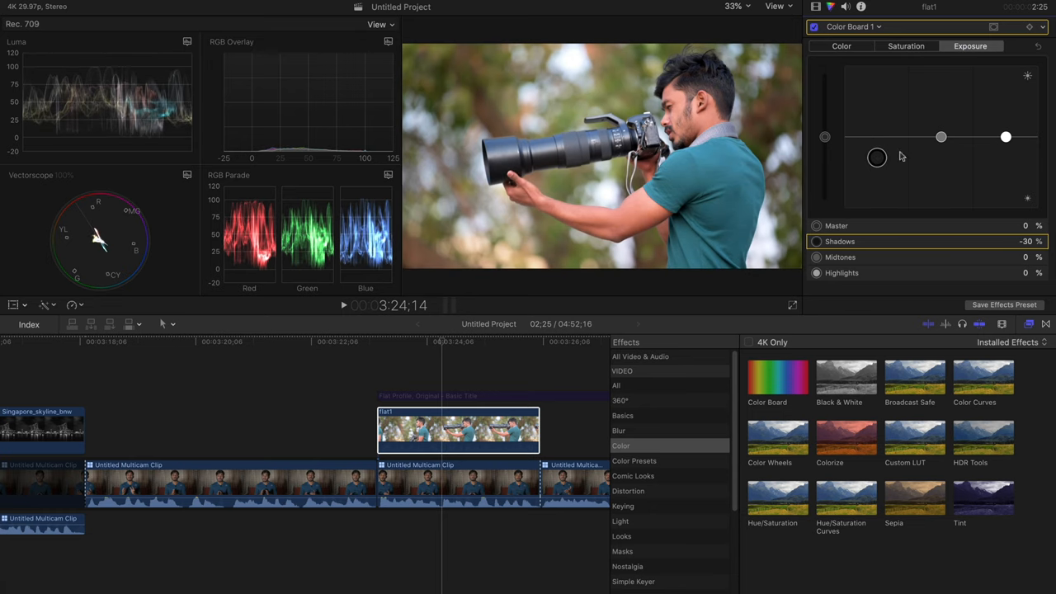
- Swap the Color Board correction for Color Curves and lift a point on the Luma curve
click(852, 27)
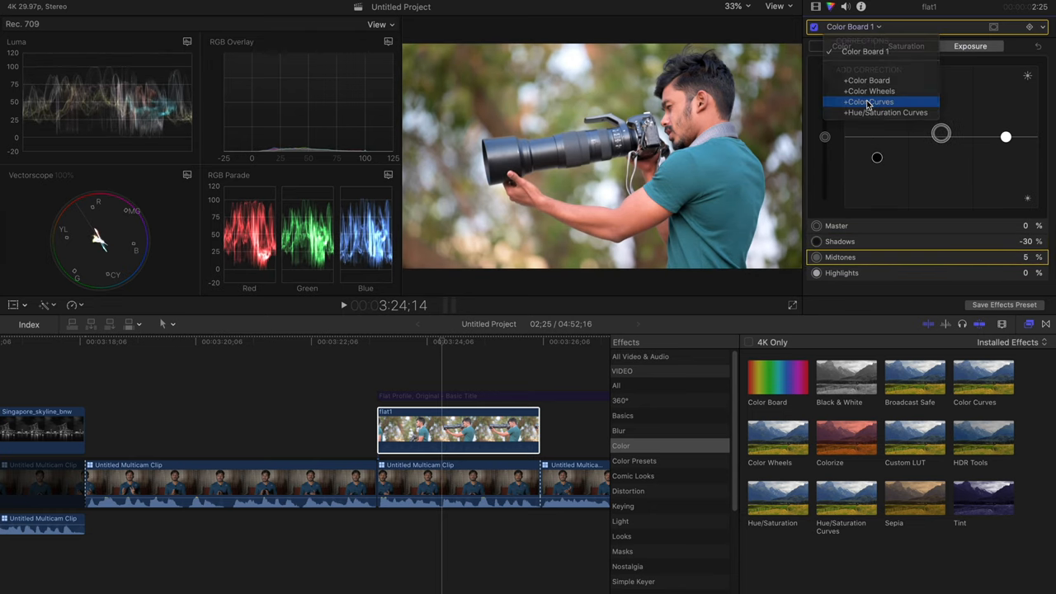
click(868, 103)
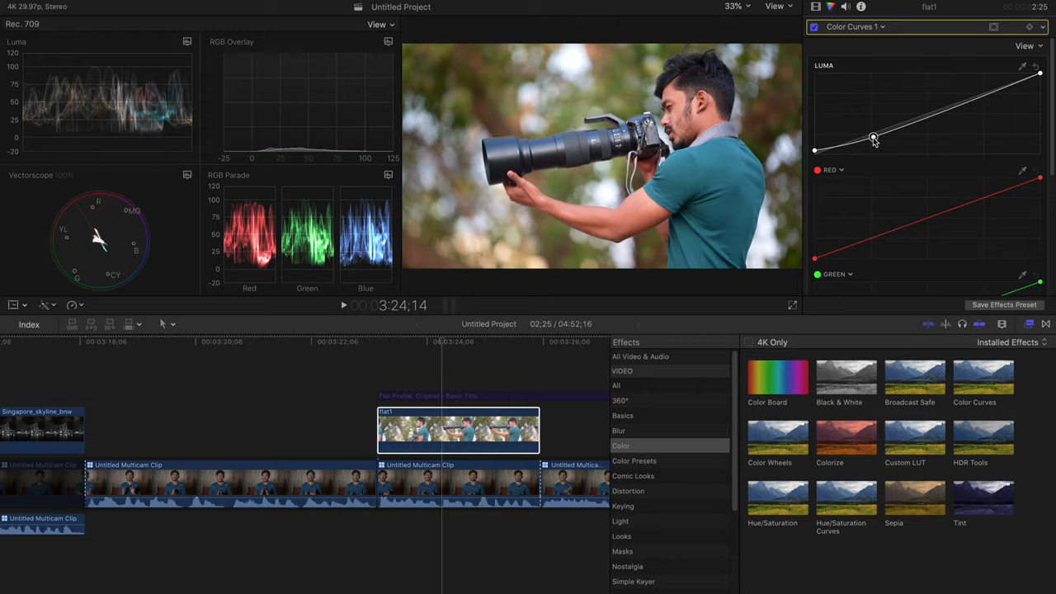
drag(873, 137, 983, 90)
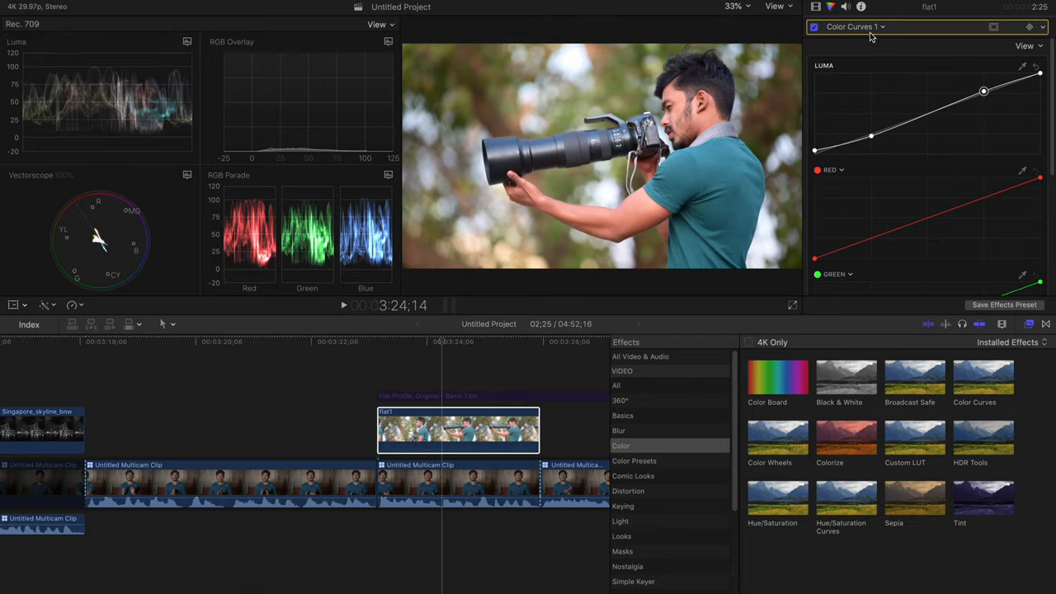